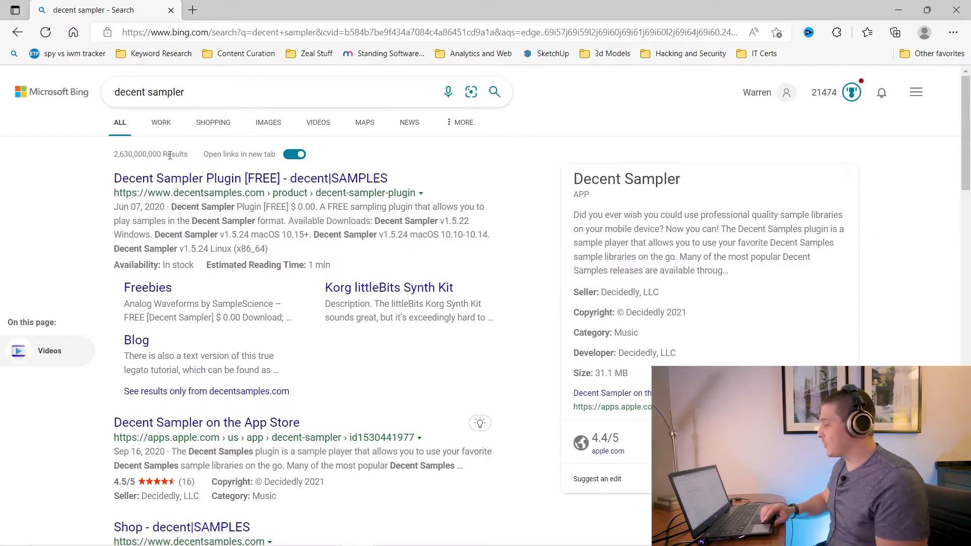
- Open the Decent Sampler Plugin [FREE] product page from the Bing results
click(249, 178)
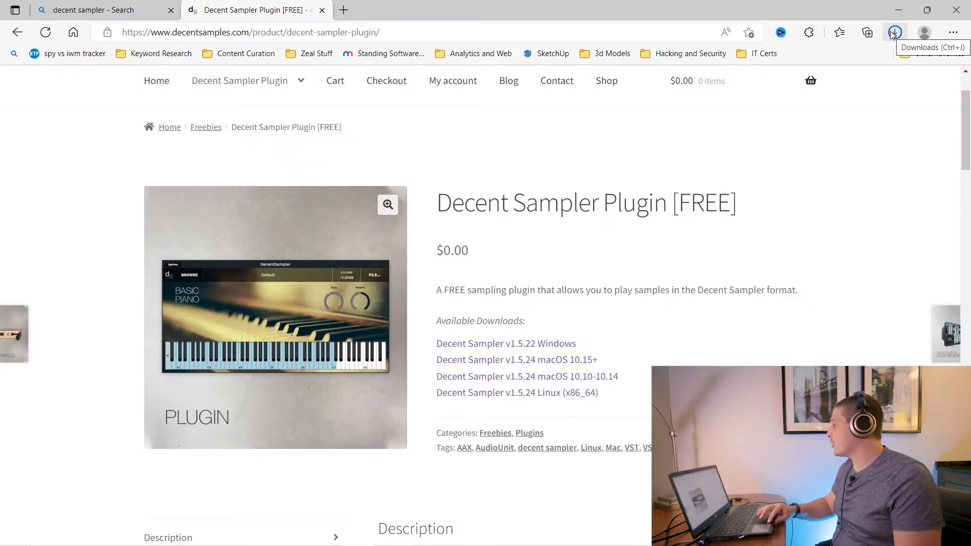
- Extract the Decent Sampler 1.5.22 Windows zip and run its setup with Full installation, all plugin formats checked
click(894, 32)
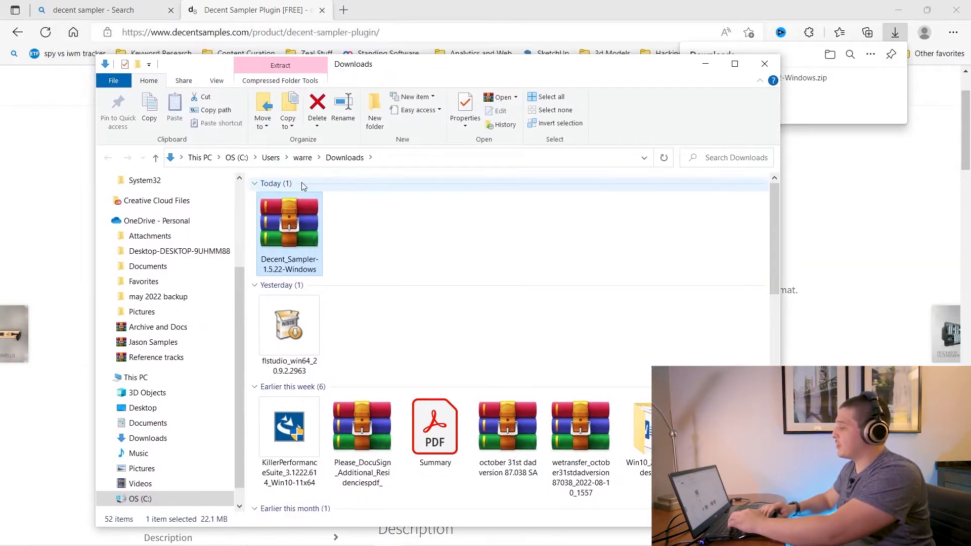
click(280, 65)
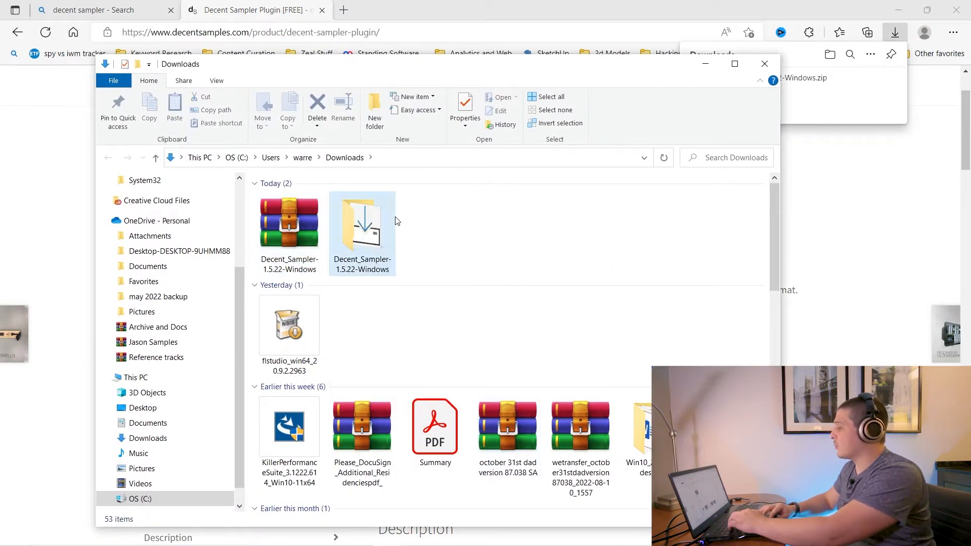
double_click(362, 223)
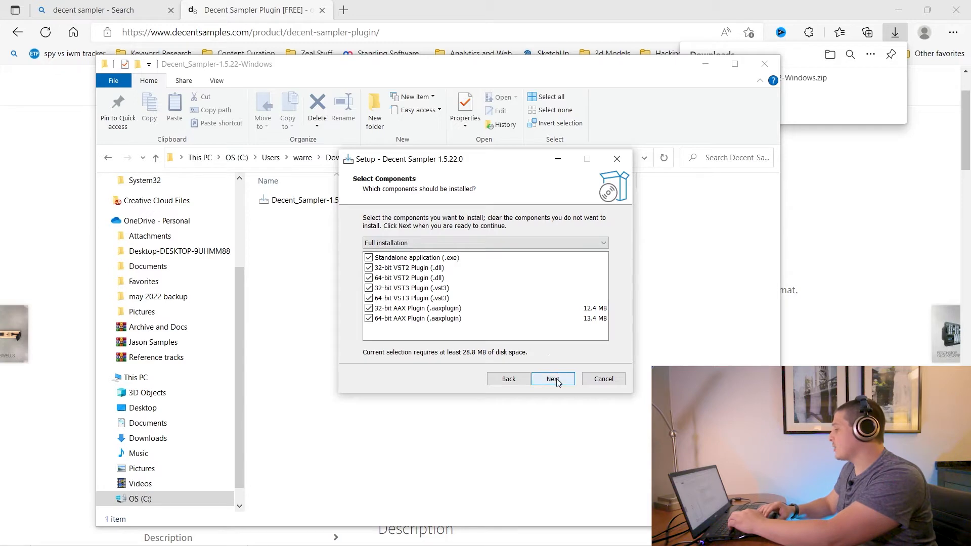
click(552, 378)
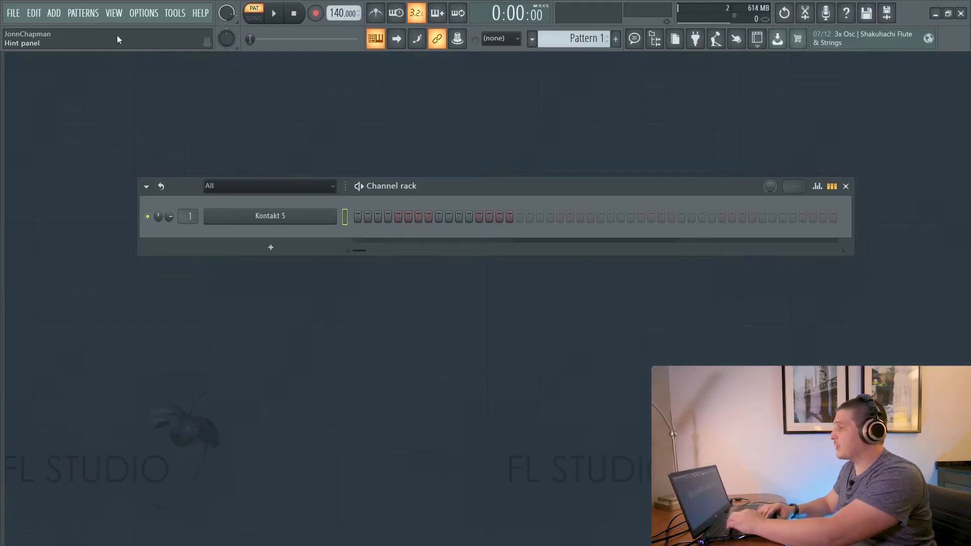
- Run Find installed plugins in the Plugin Manager so it lists 671 plugins, and scan the list
click(54, 12)
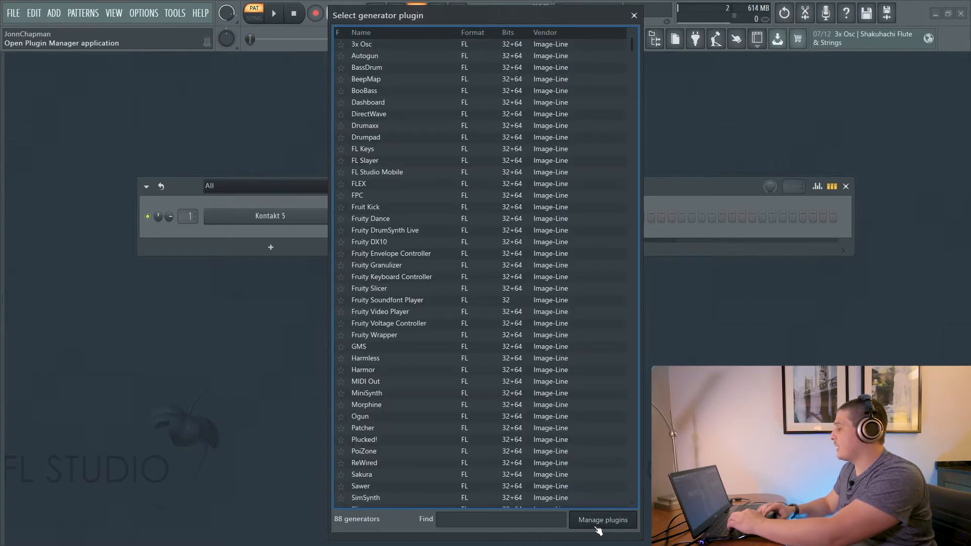
click(601, 520)
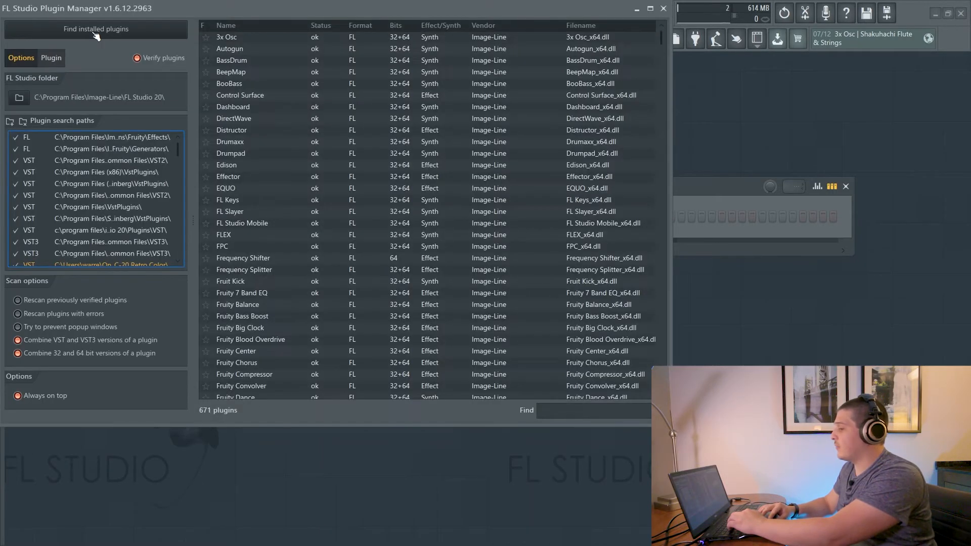
click(95, 28)
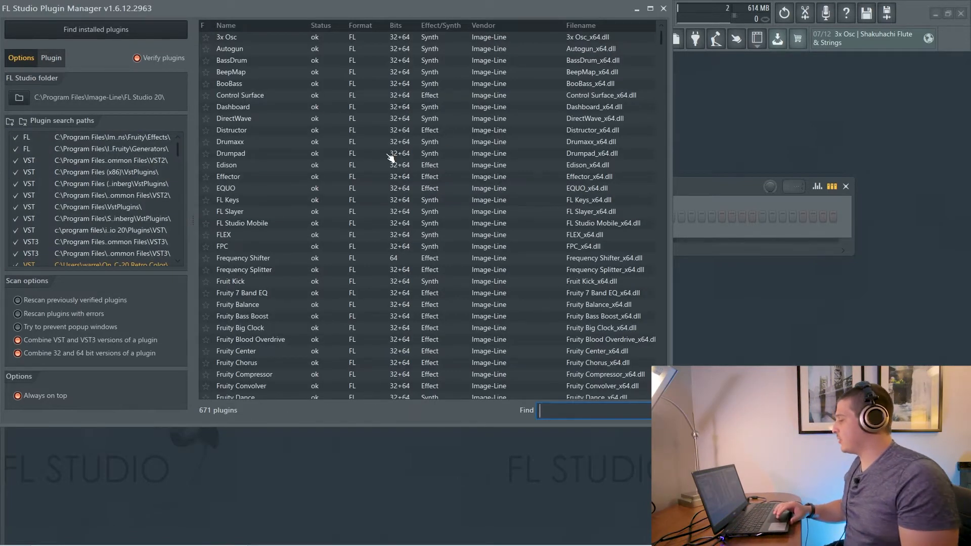
scroll(down, 3)
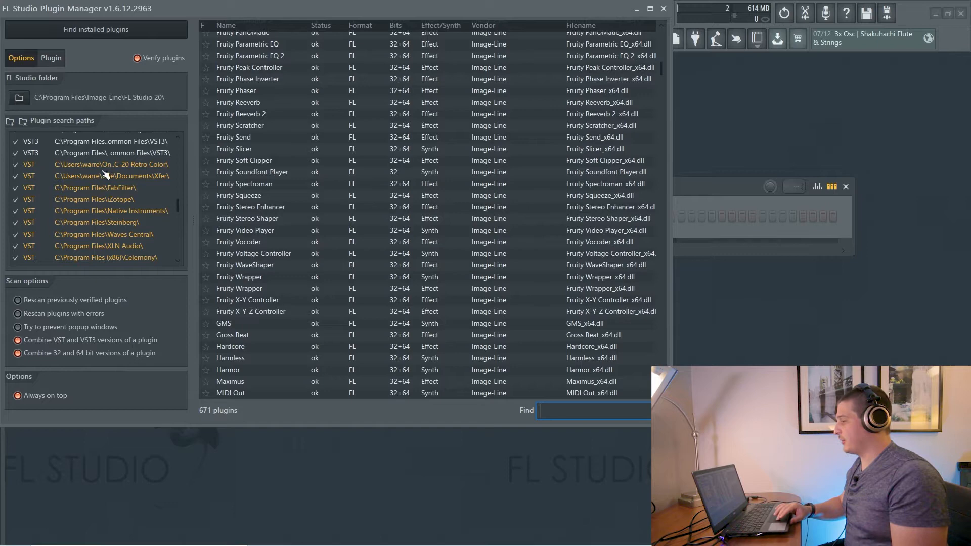
scroll(down, 3)
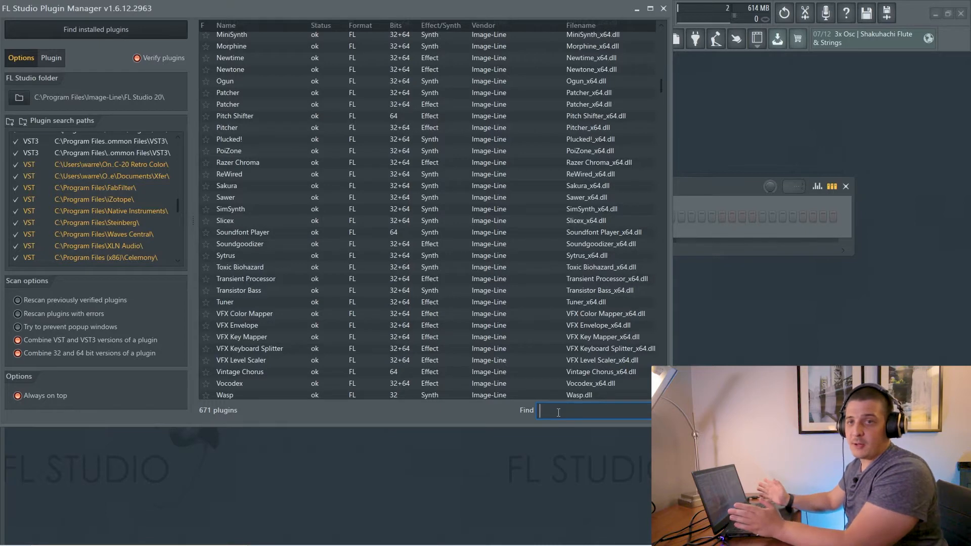
- Filter the plugin list by 'decent' to confirm DecentSampler VST and VST3 are listed, then leave the manager
text(decent)
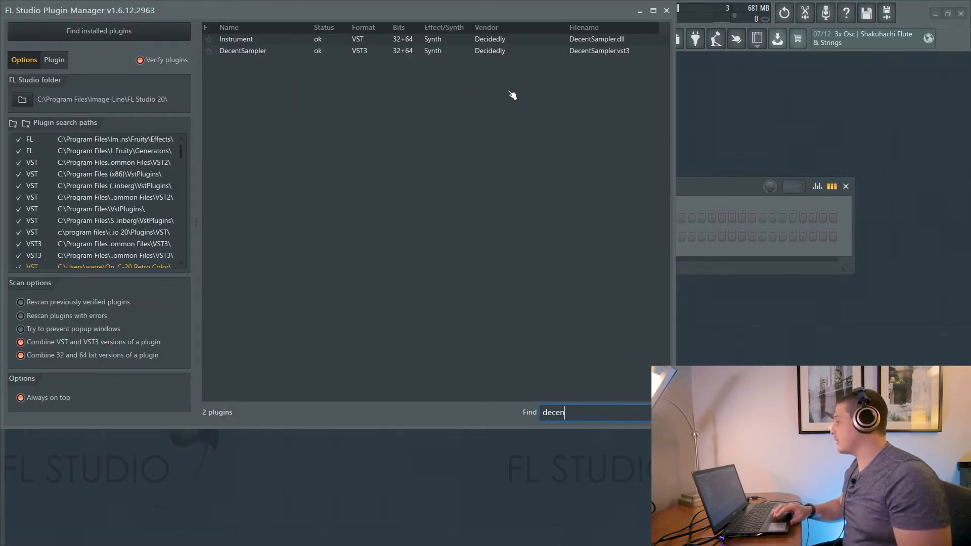
click(243, 51)
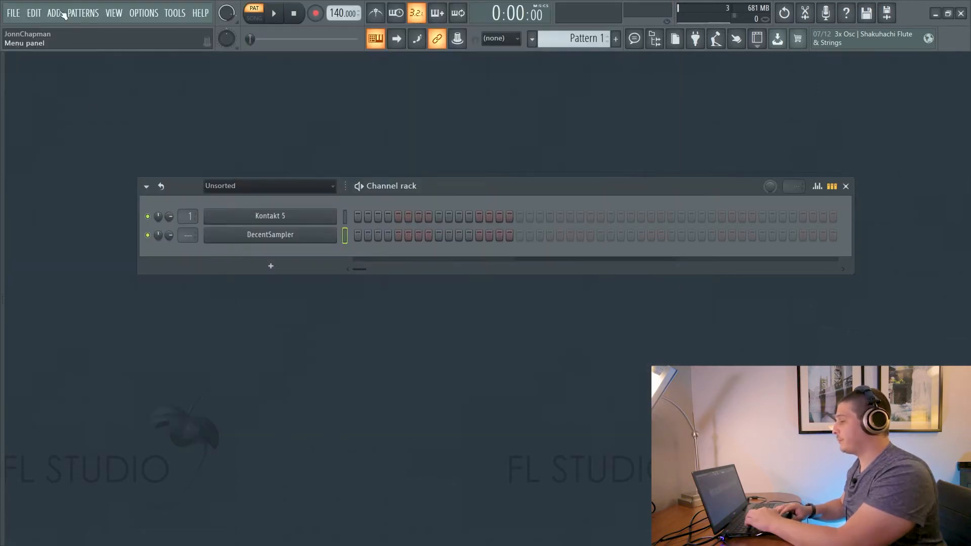
- Add a DecentSampler channel from the ADD menu's Instruments list
click(53, 12)
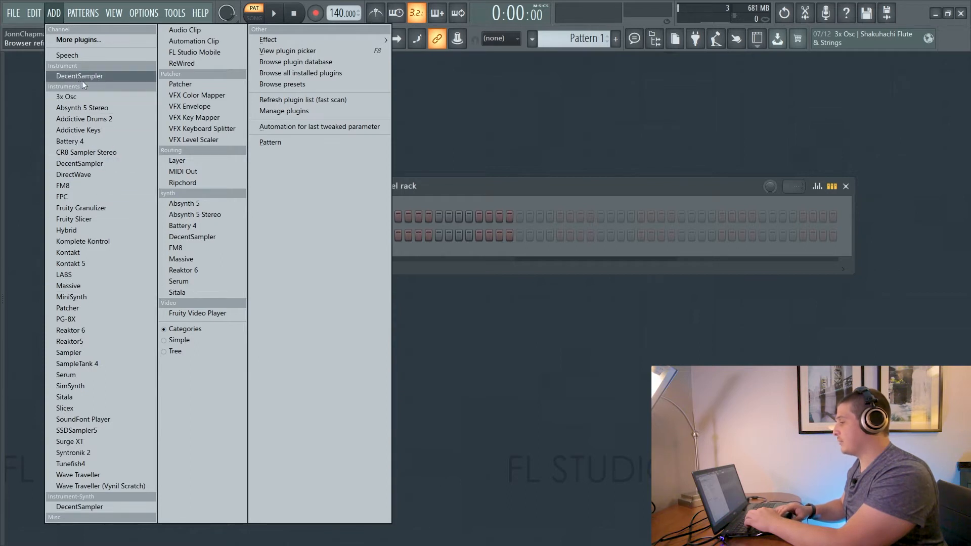
mouse_move(63, 274)
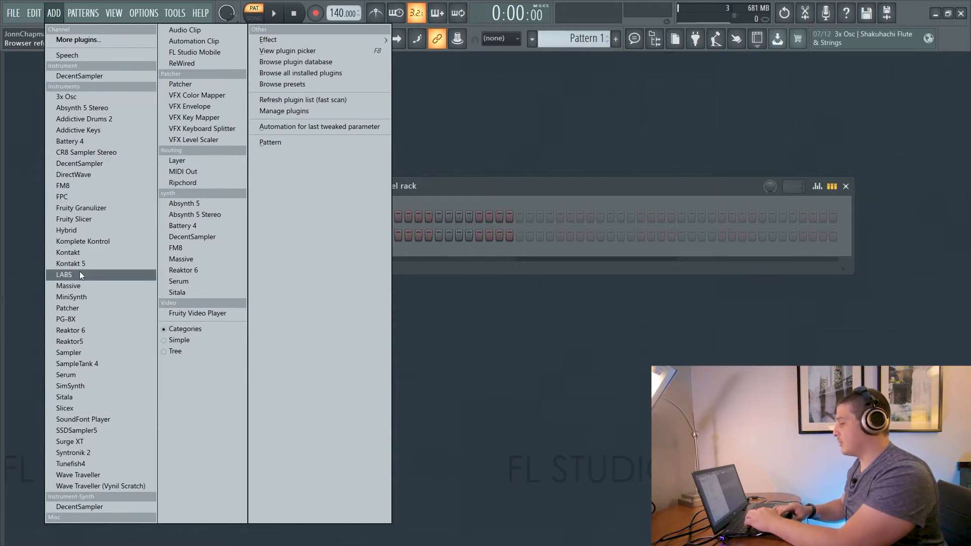
mouse_move(79, 167)
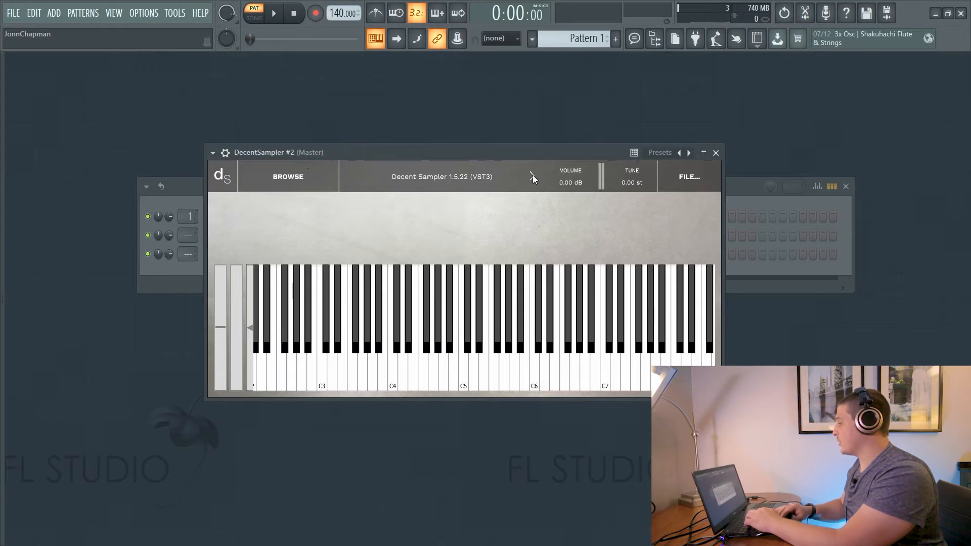
- Browse Decent Sampler's Sample Store, then reach the Plugin database Generators folder in Explorer
click(287, 176)
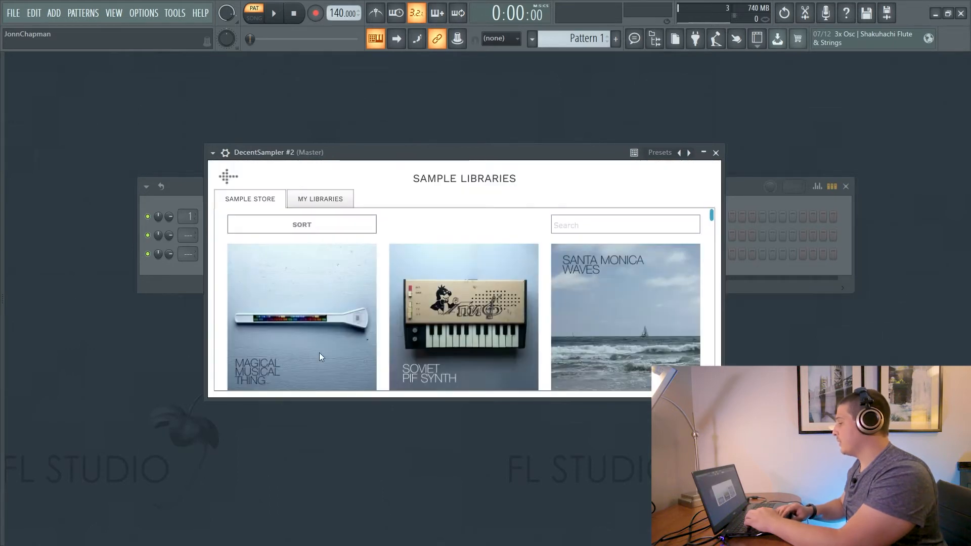
scroll(down, 3)
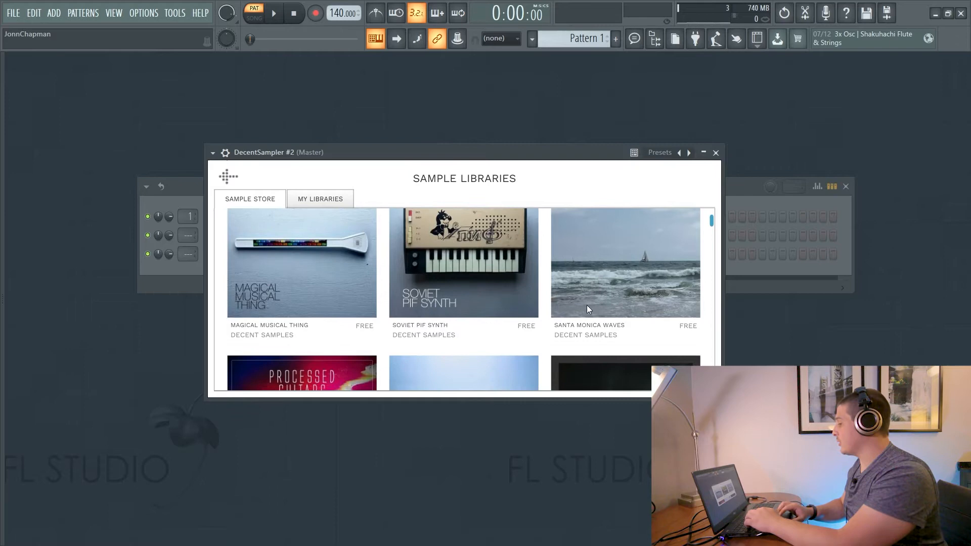
scroll(down, 3)
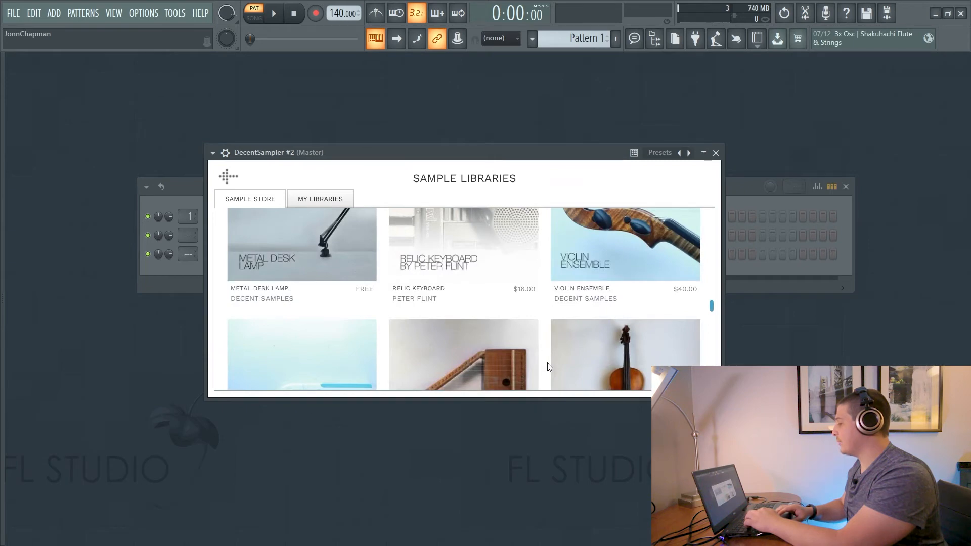
click(53, 12)
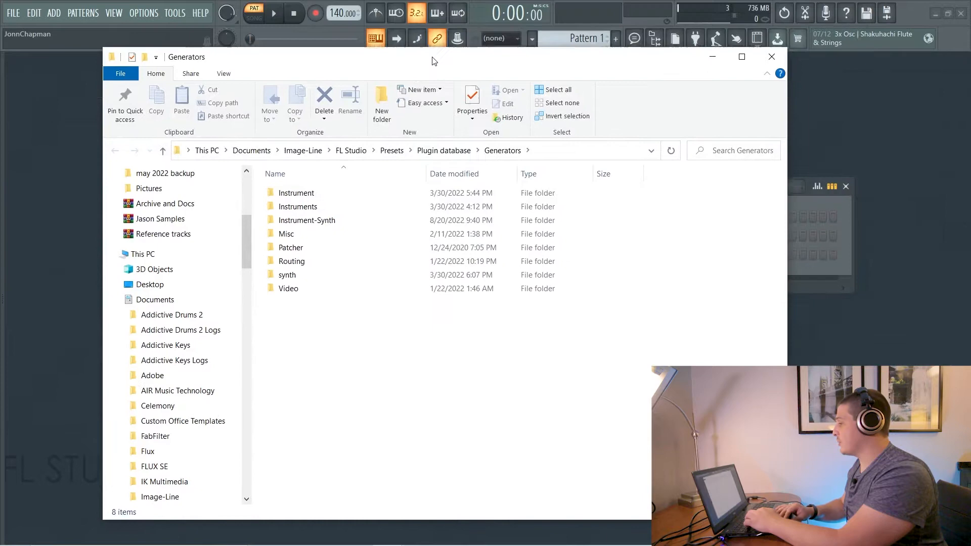
- Delete the duplicate Instrument and Instrument-Synth folders from Generators and close the Explorer window
double_click(307, 220)
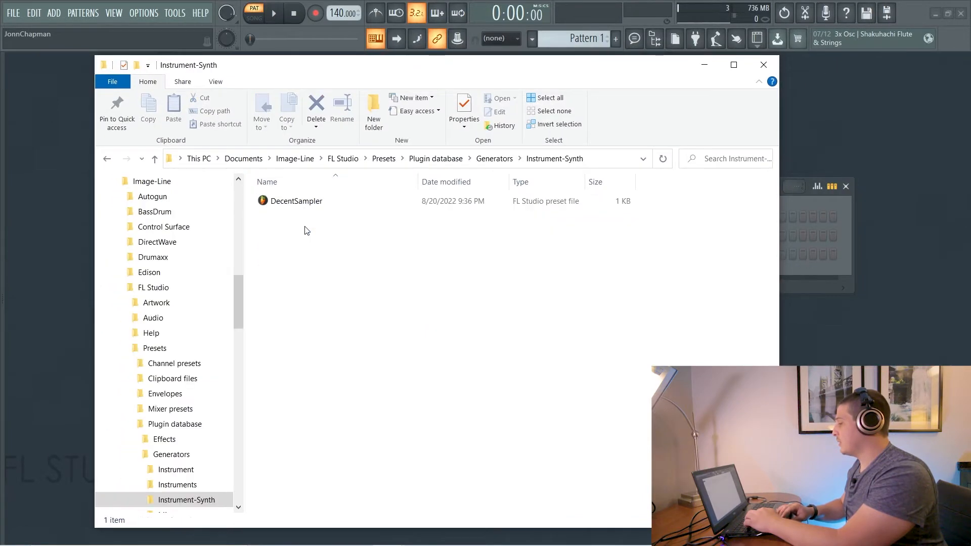
click(495, 157)
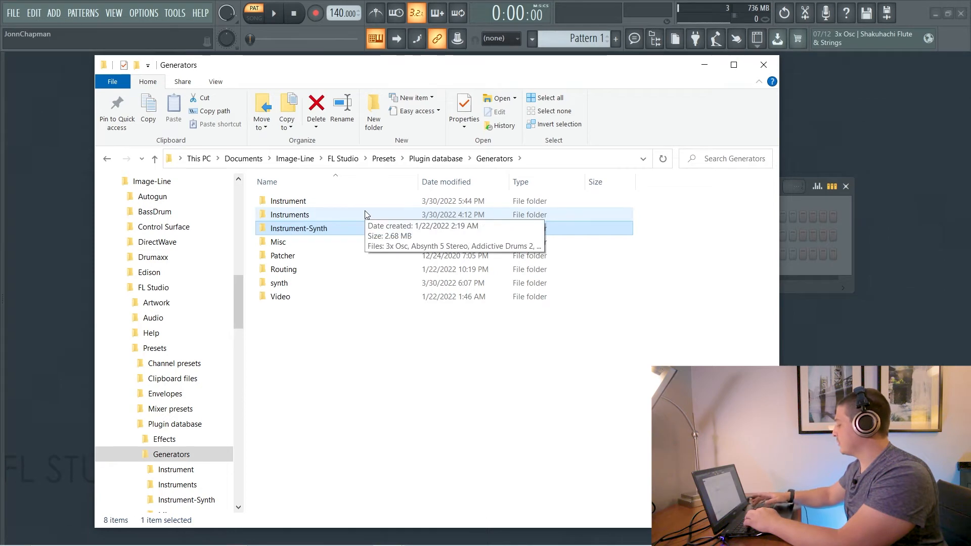
double_click(288, 200)
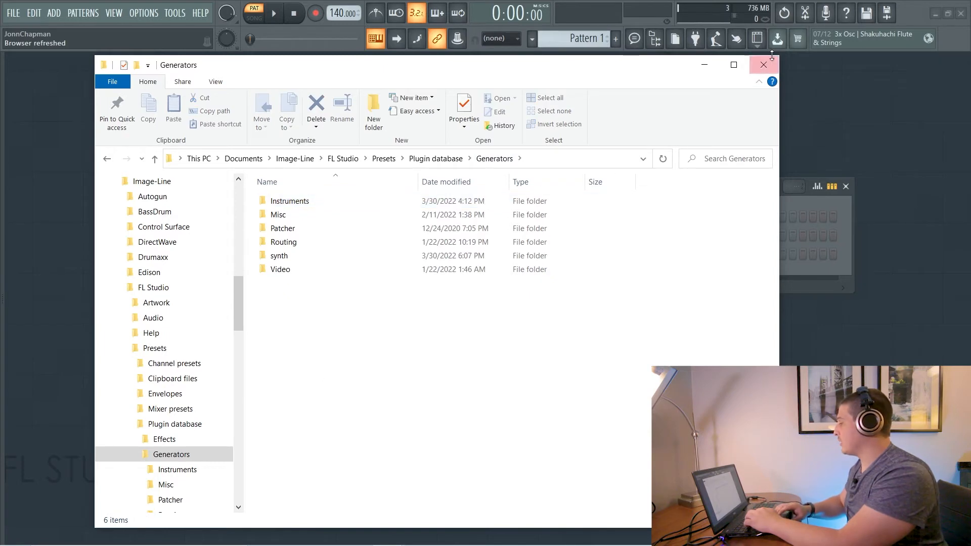
click(53, 12)
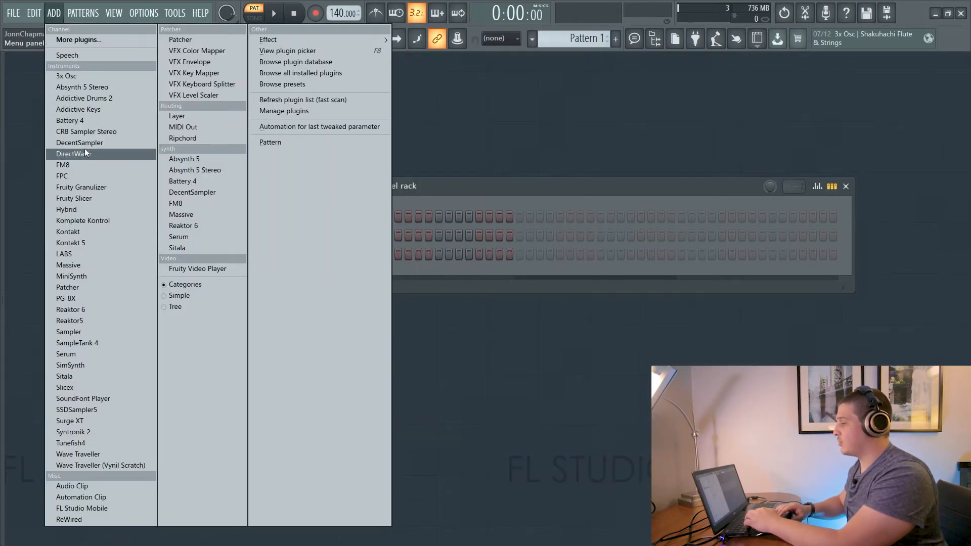
mouse_move(302, 100)
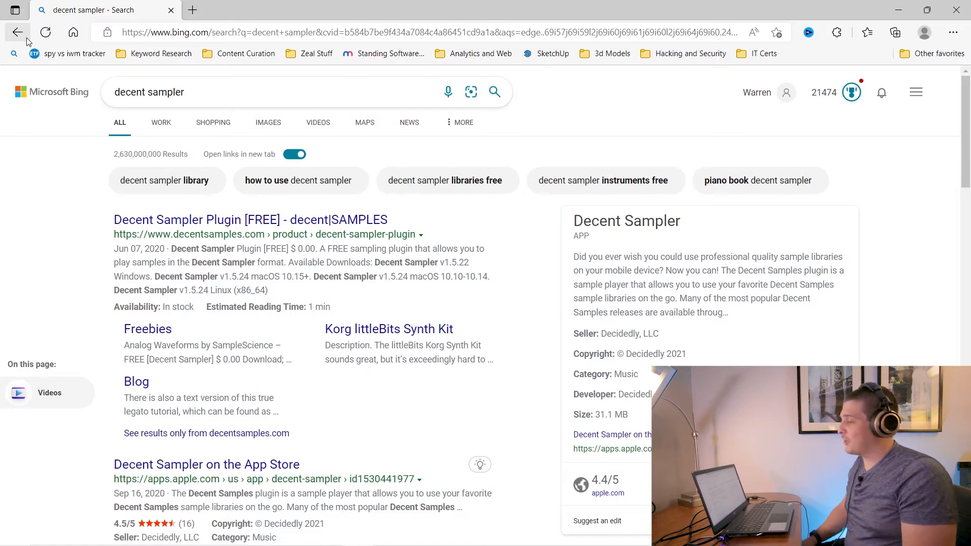
- Search Bing for 'piano bo' and open the Pianobook homepage, browsing down its front page
text(piano bo)
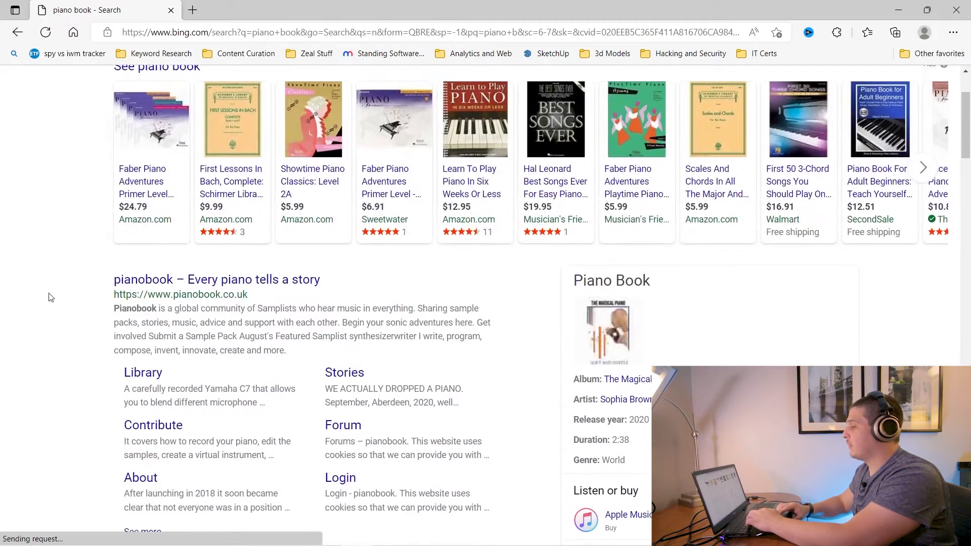
scroll(down, 3)
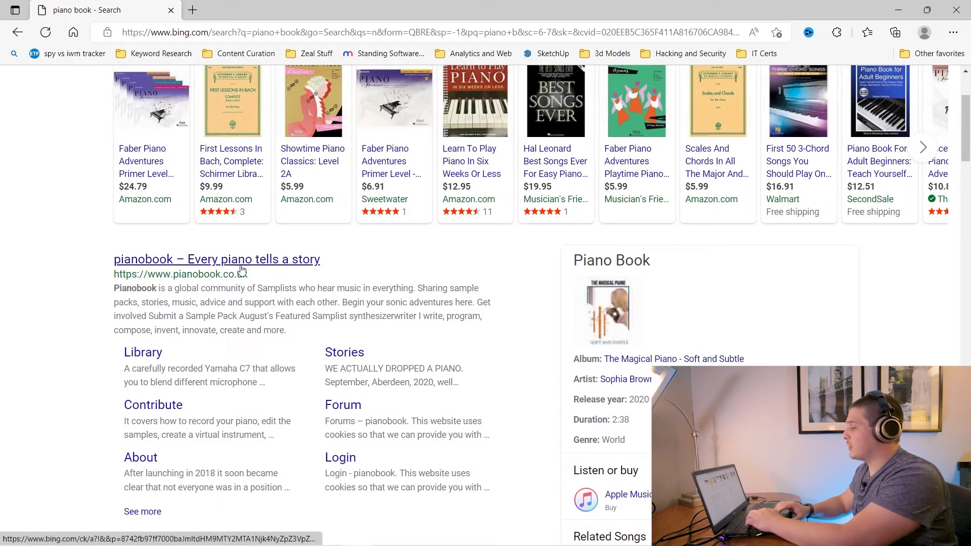
click(216, 259)
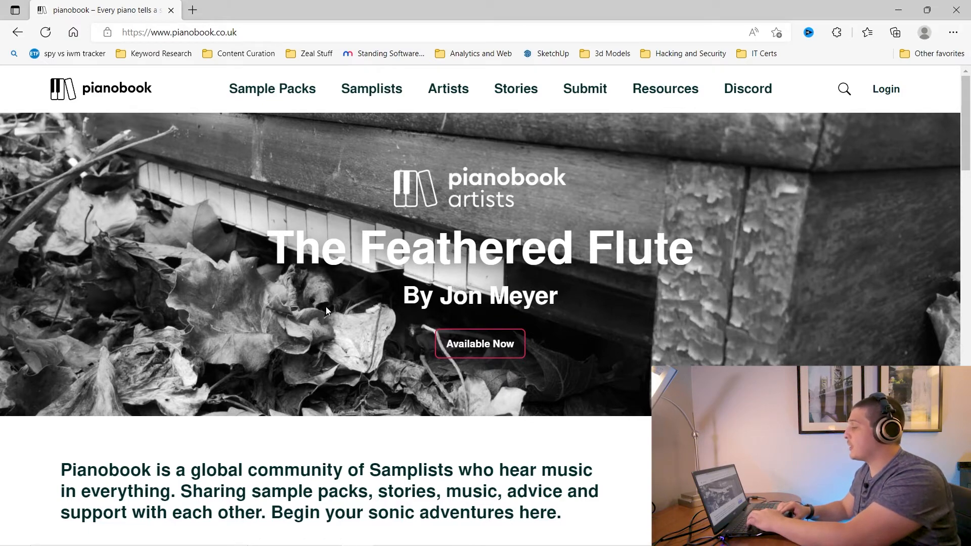
scroll(down, 3)
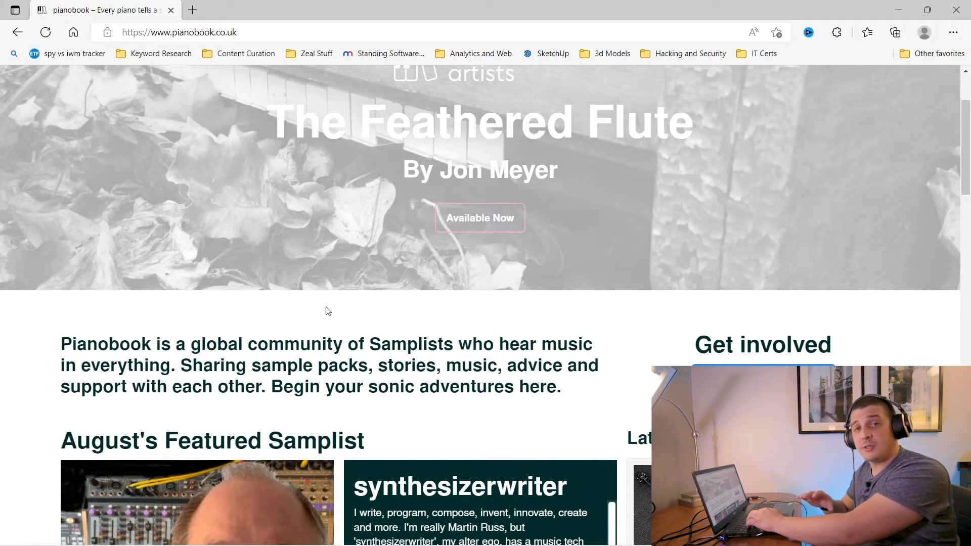
scroll(up, 3)
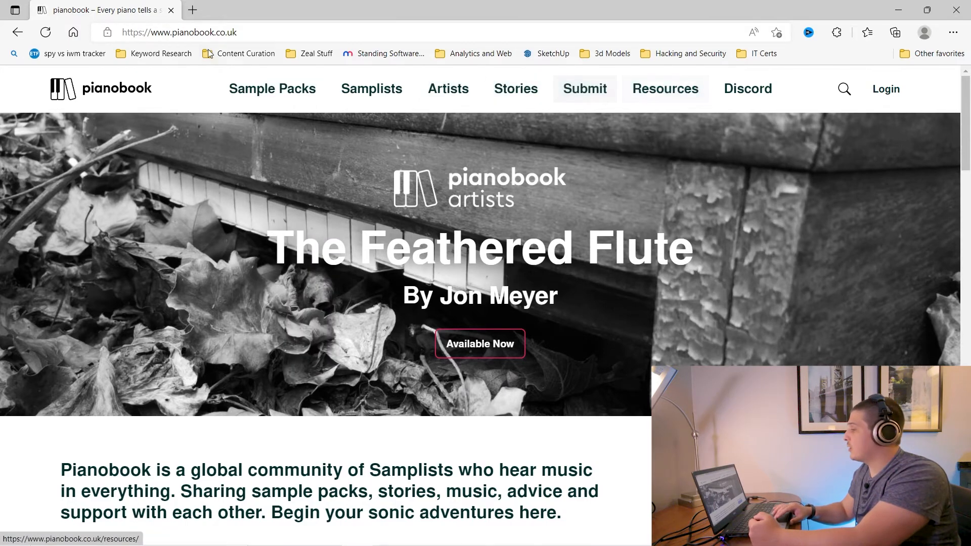
scroll(down, 3)
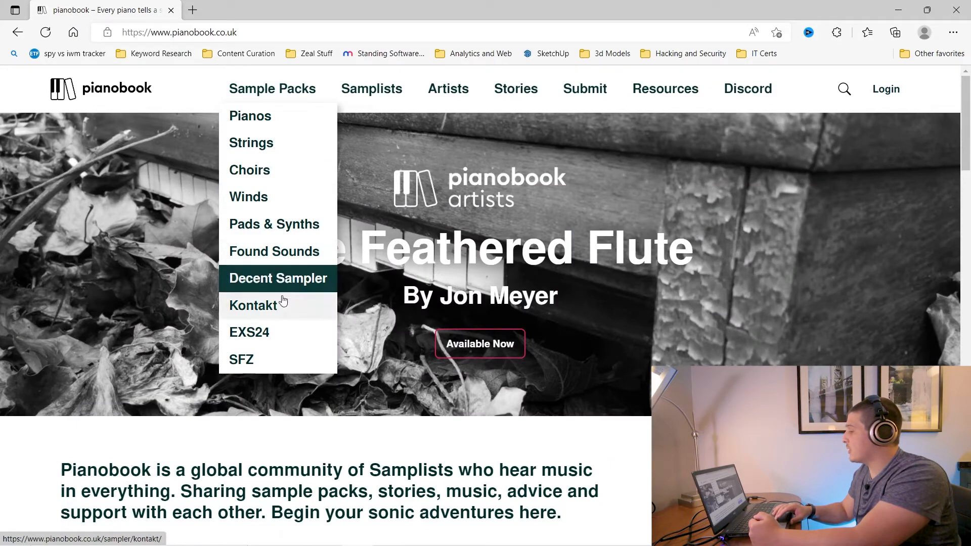
mouse_move(266, 337)
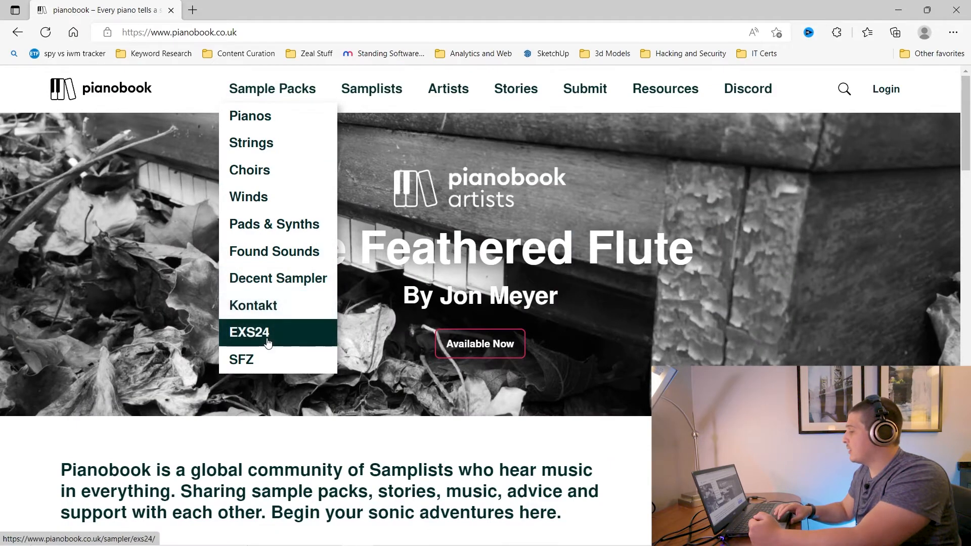
- Browse the Decent Sampler pack listing on Pianobook down to the WörliTzer pack by Daniel Rosenholm
click(277, 278)
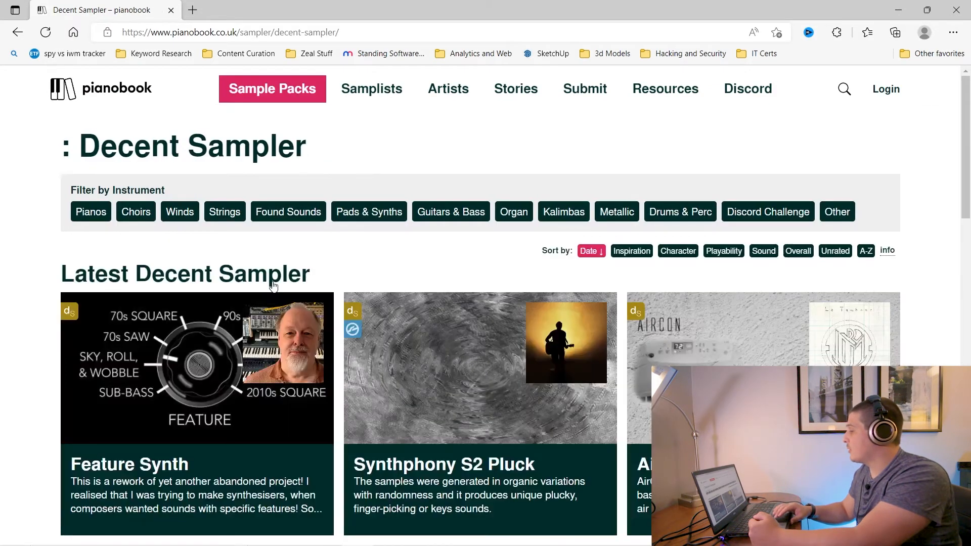
scroll(down, 3)
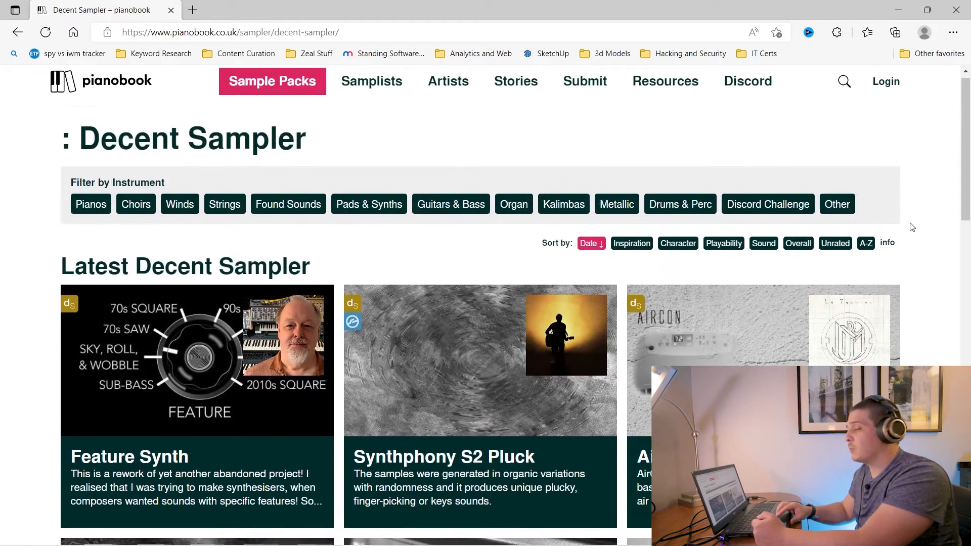
scroll(down, 3)
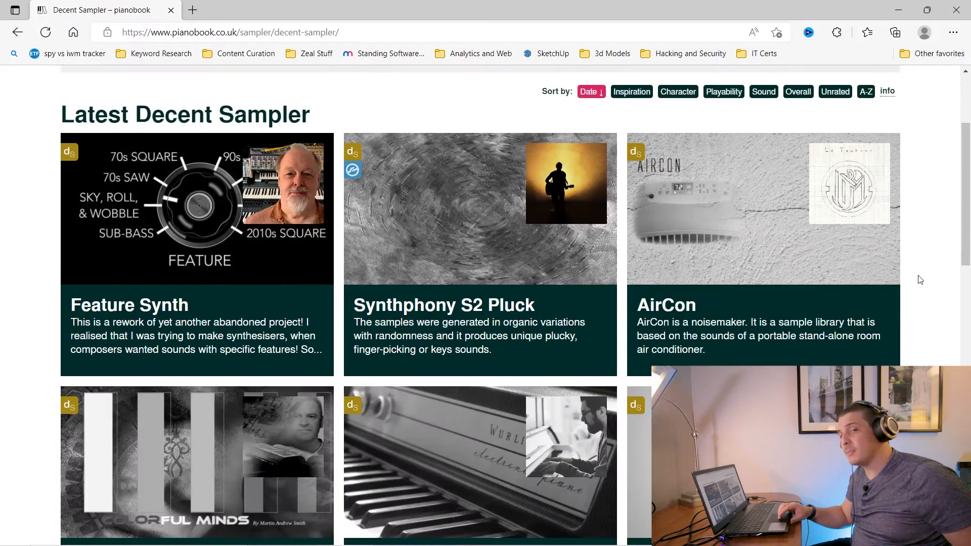
scroll(down, 3)
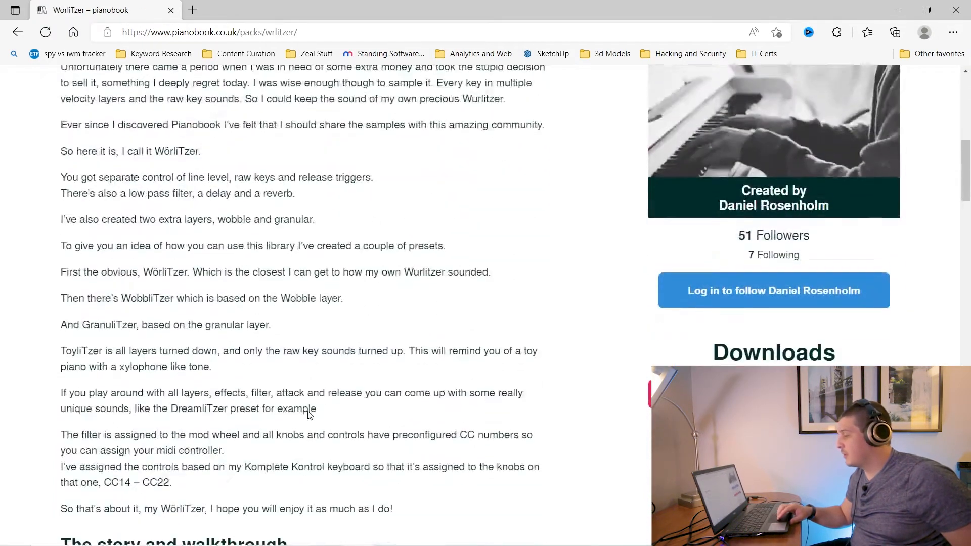
- Read through the WörliTzer pack description and reviews and go to the Pianobook login page
scroll(down, 3)
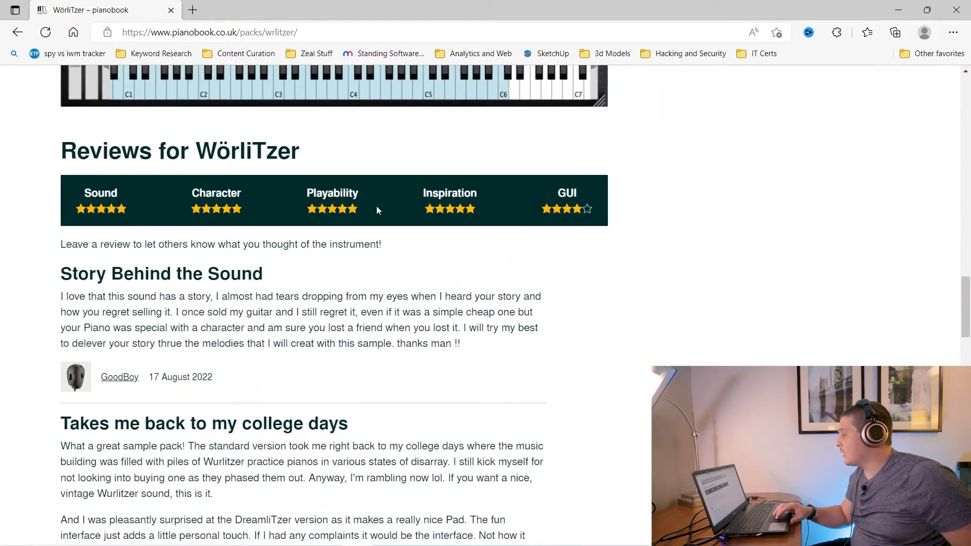
scroll(down, 3)
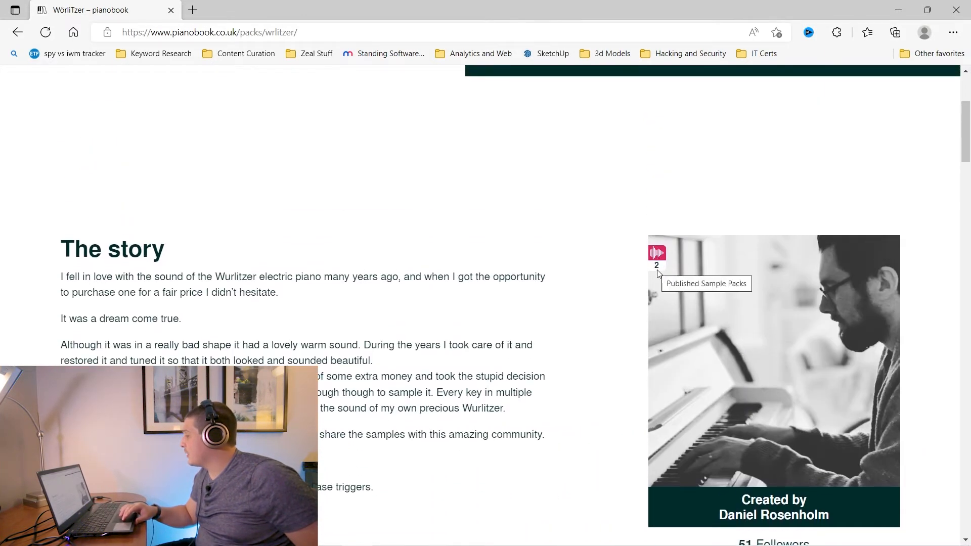
mouse_move(599, 226)
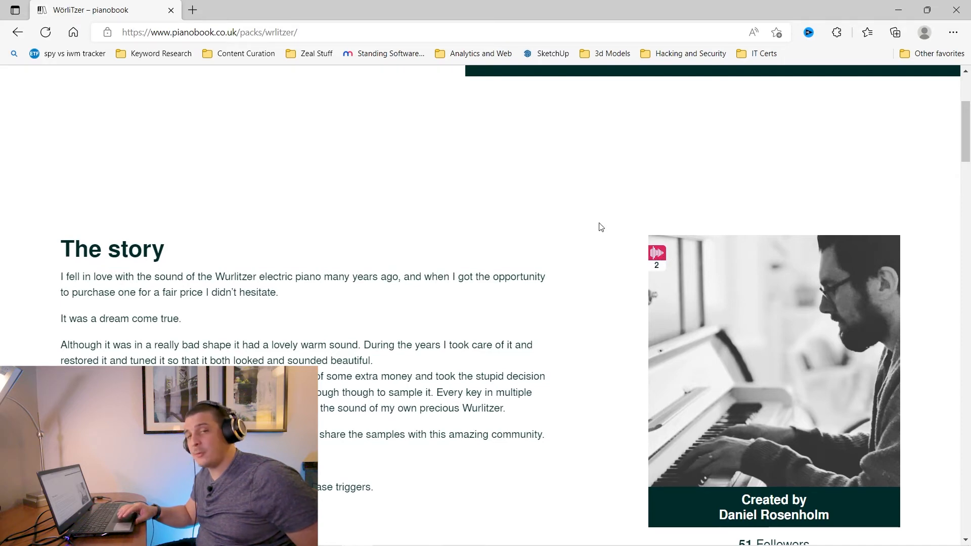
scroll(down, 3)
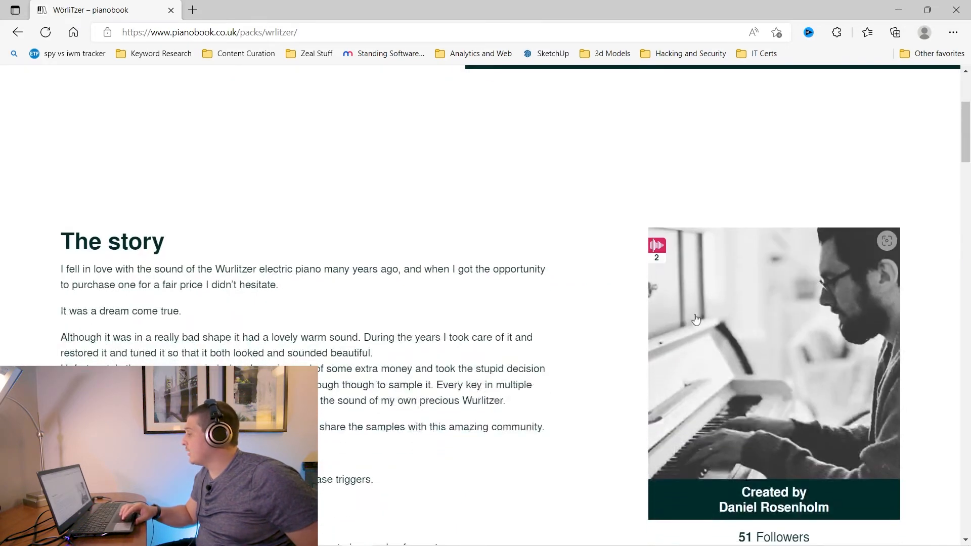
click(772, 499)
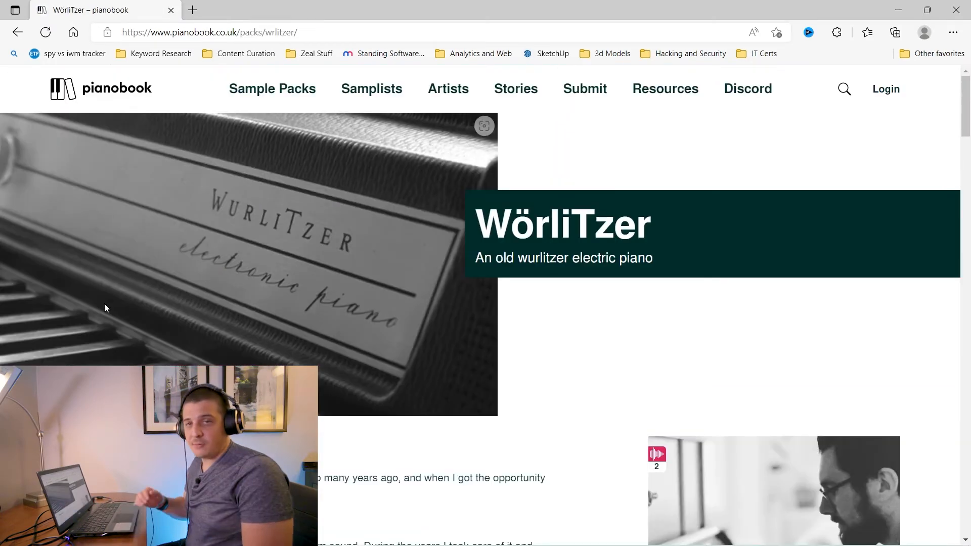
scroll(down, 3)
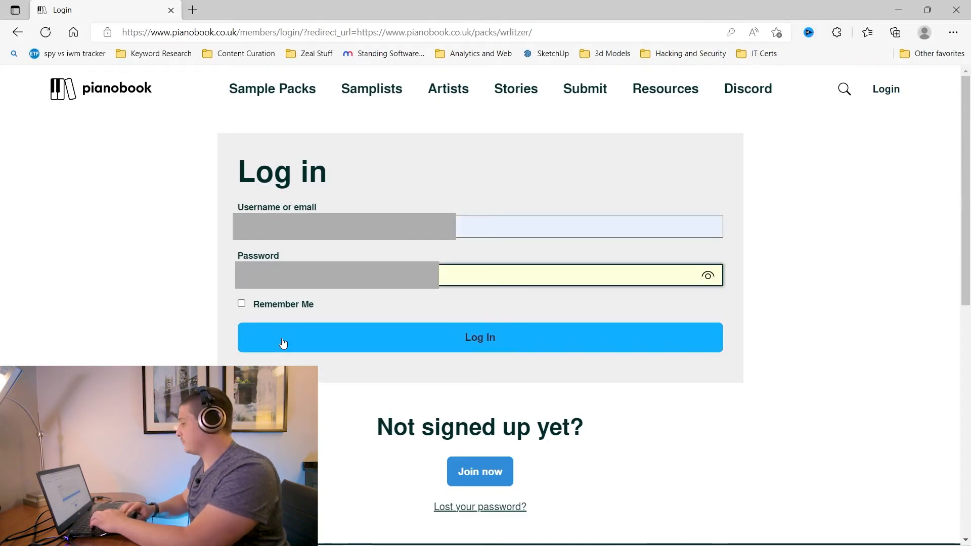
- Sign in to Pianobook and start the WörliTzer pack's Decent Sampler download
click(479, 337)
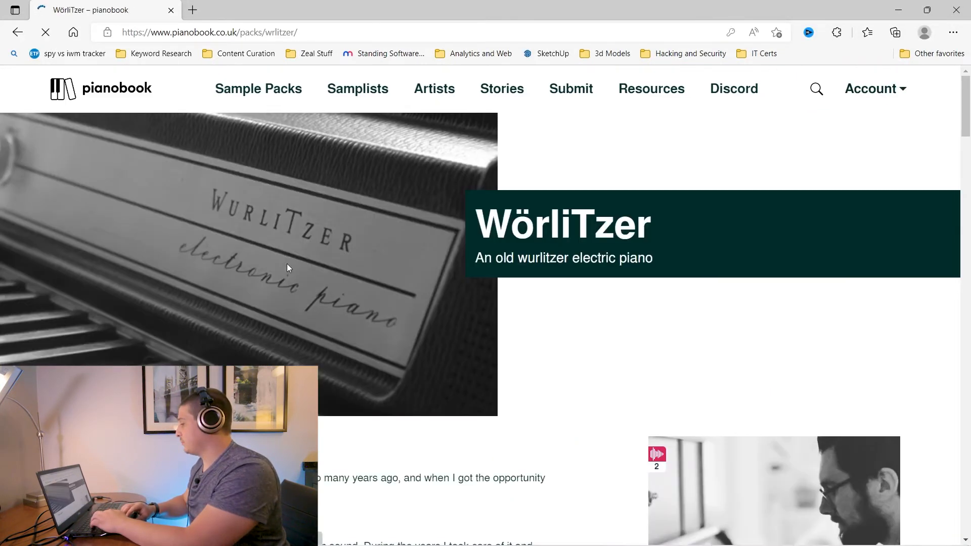
scroll(down, 3)
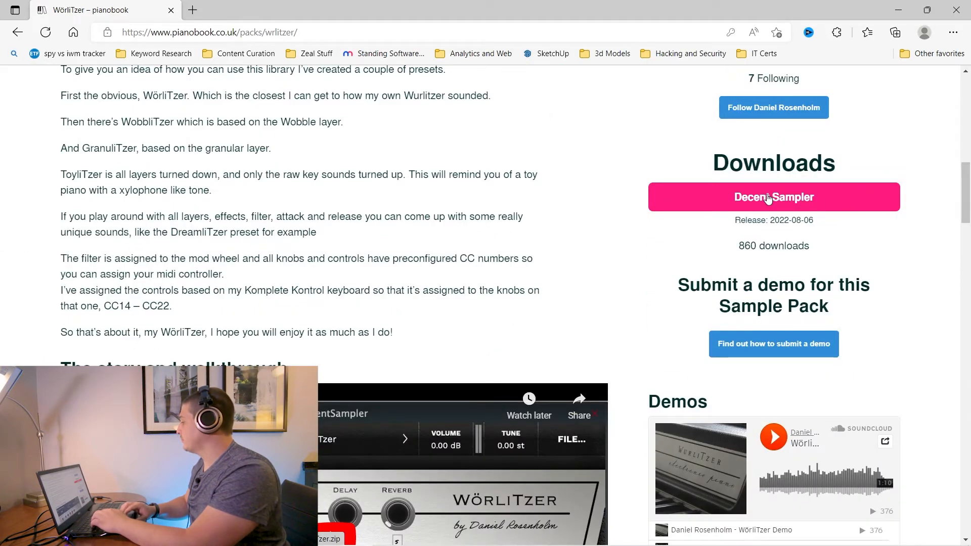
click(772, 197)
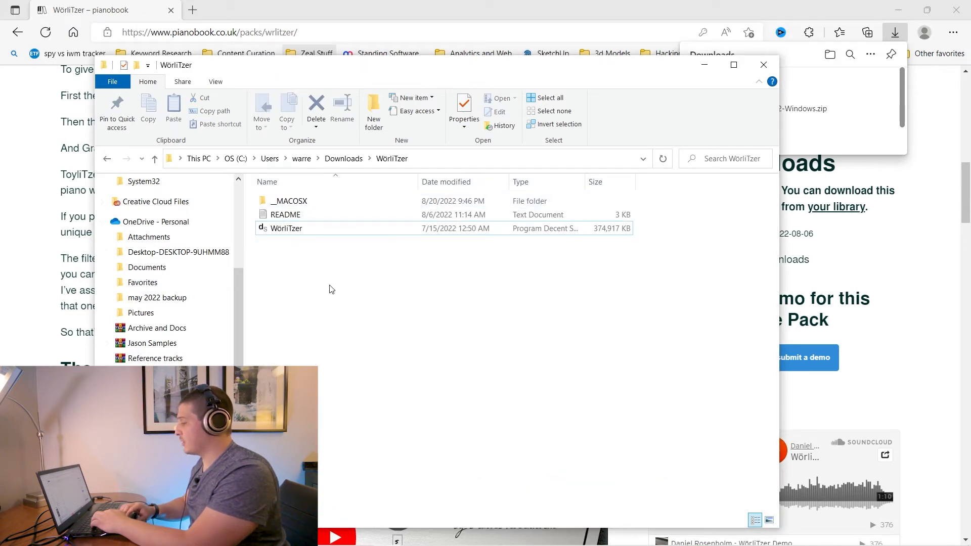
- Install the extracted WörliTzer preset into Decent Sampler's instrument library, confirming with Yes
click(286, 227)
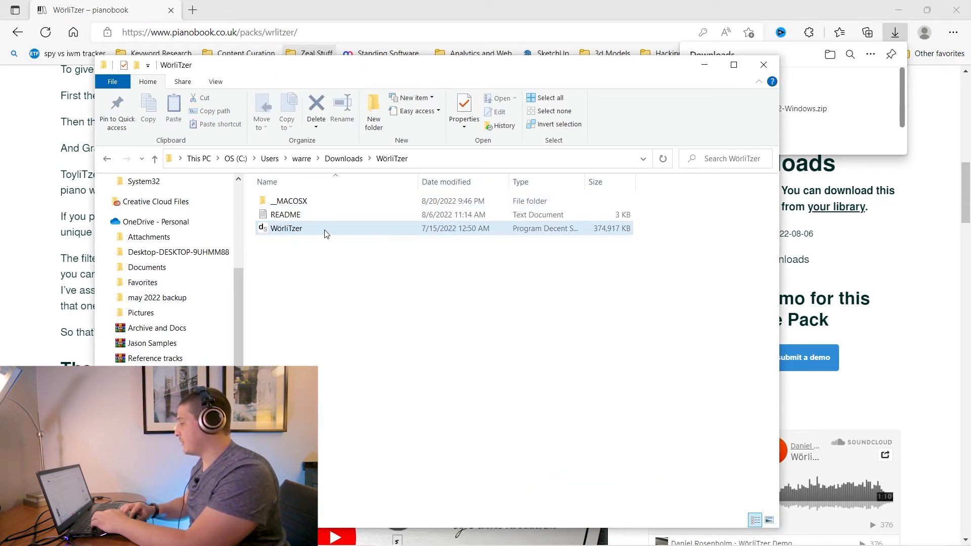
double_click(286, 227)
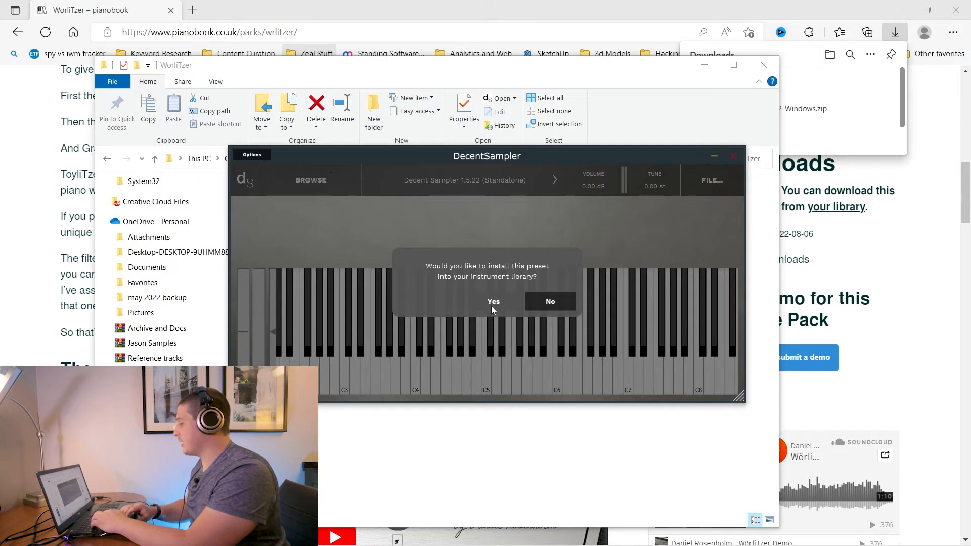
click(492, 301)
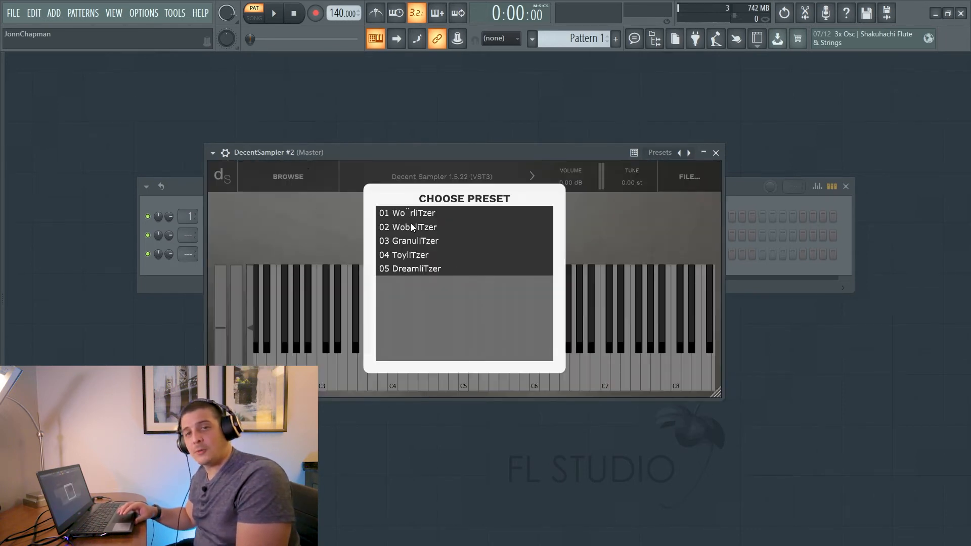
- Choose a WörliTzer preset from Decent Sampler's Choose Preset list
click(408, 226)
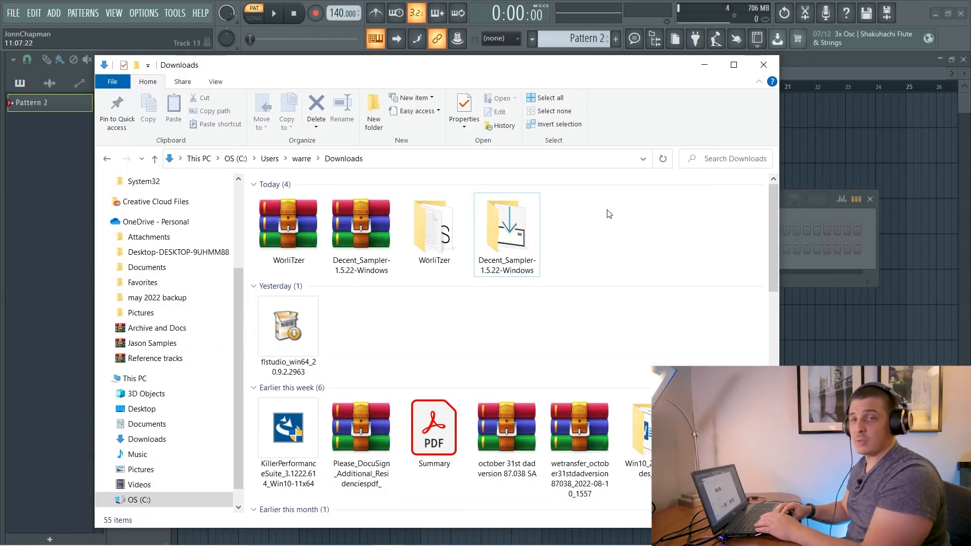
- Return to FL Studio's loaded WörliTzer instrument and bring up the DecentSampler channel's options
click(434, 222)
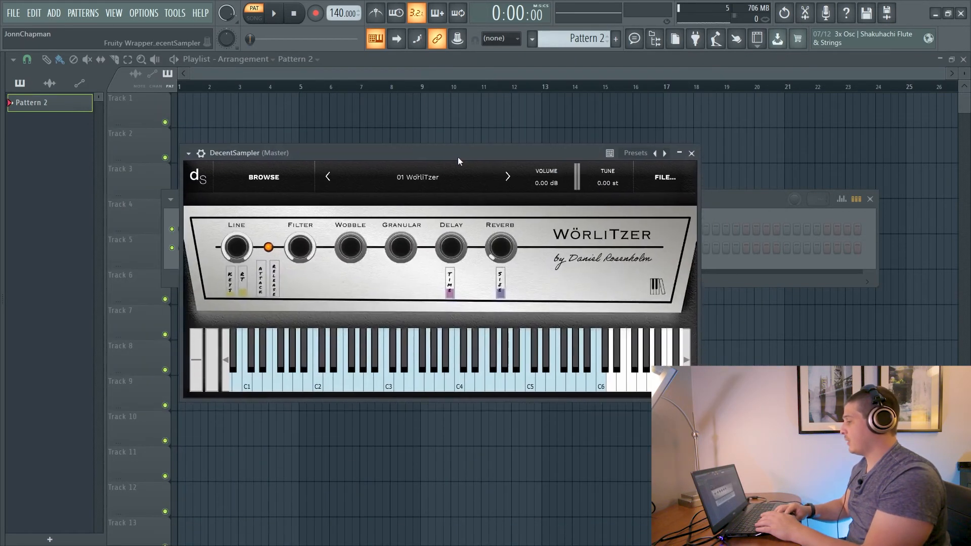
right_click(294, 247)
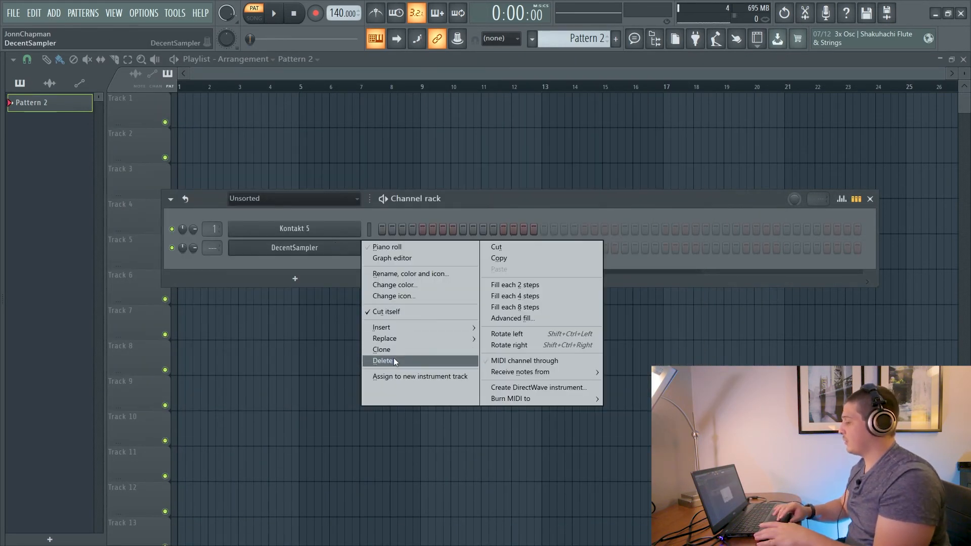